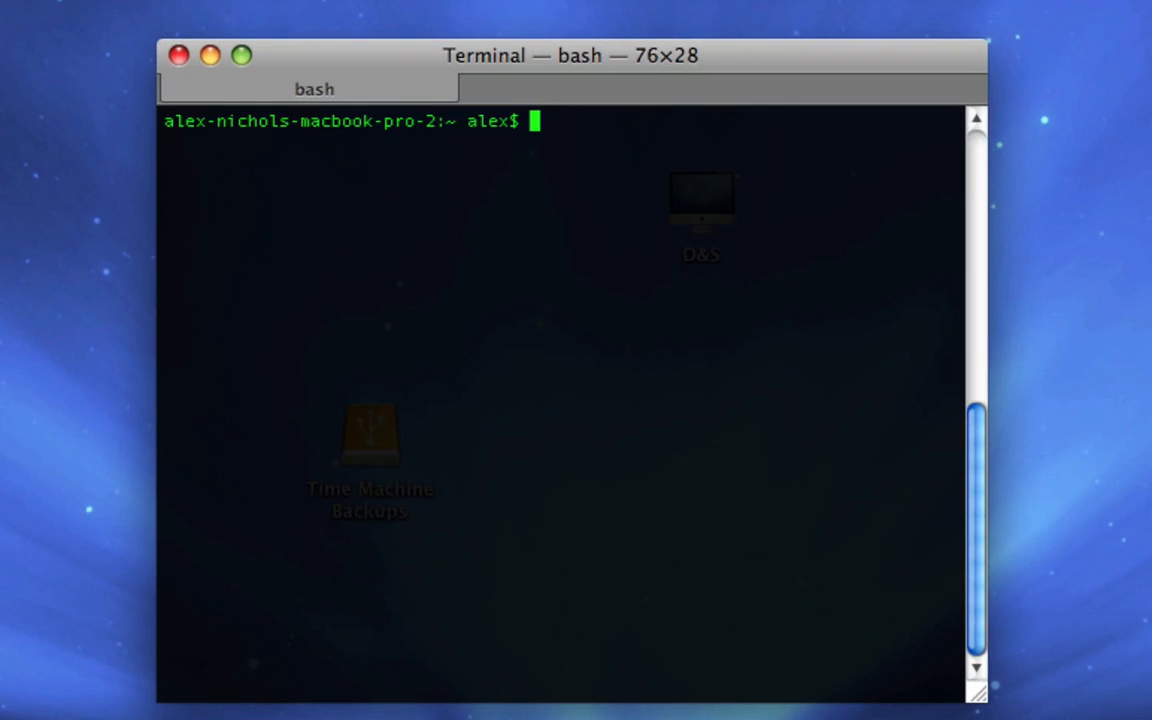
Run 'whereis ls' to find that the ls command lives at /bin/ls.
{"action": "type", "text": "whereis"}
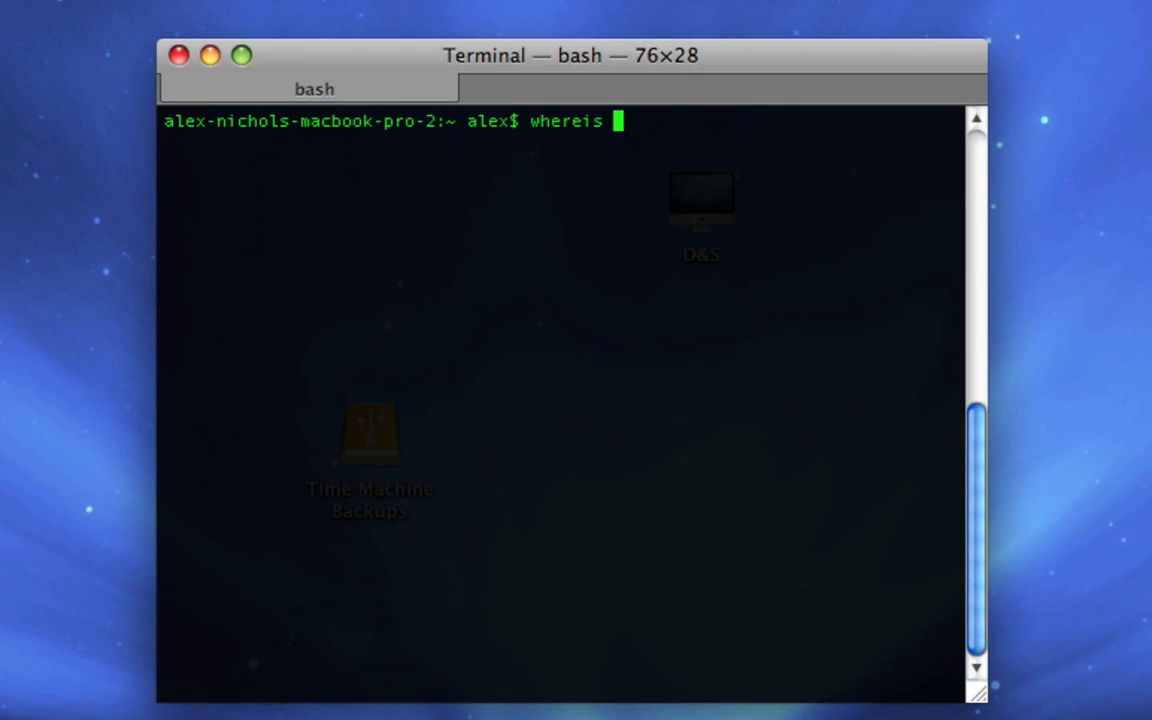
{"action": "type", "text": "ls"}
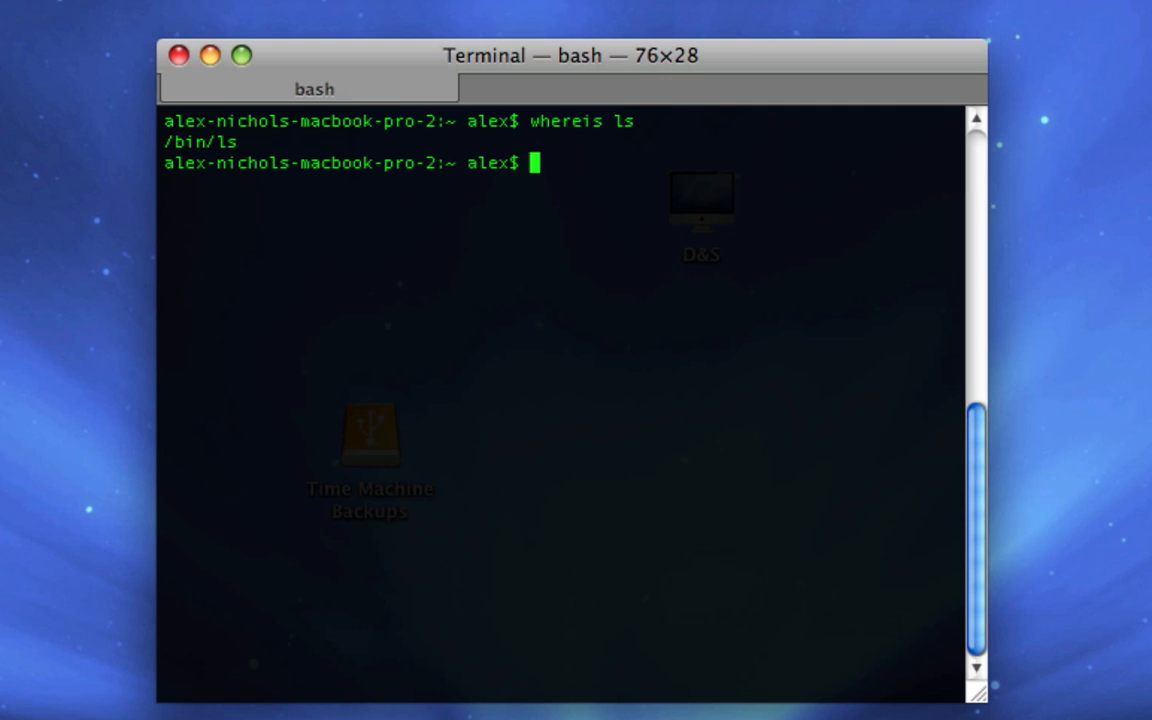
{"action": "mouse_move", "coordinate": [165, 710]}
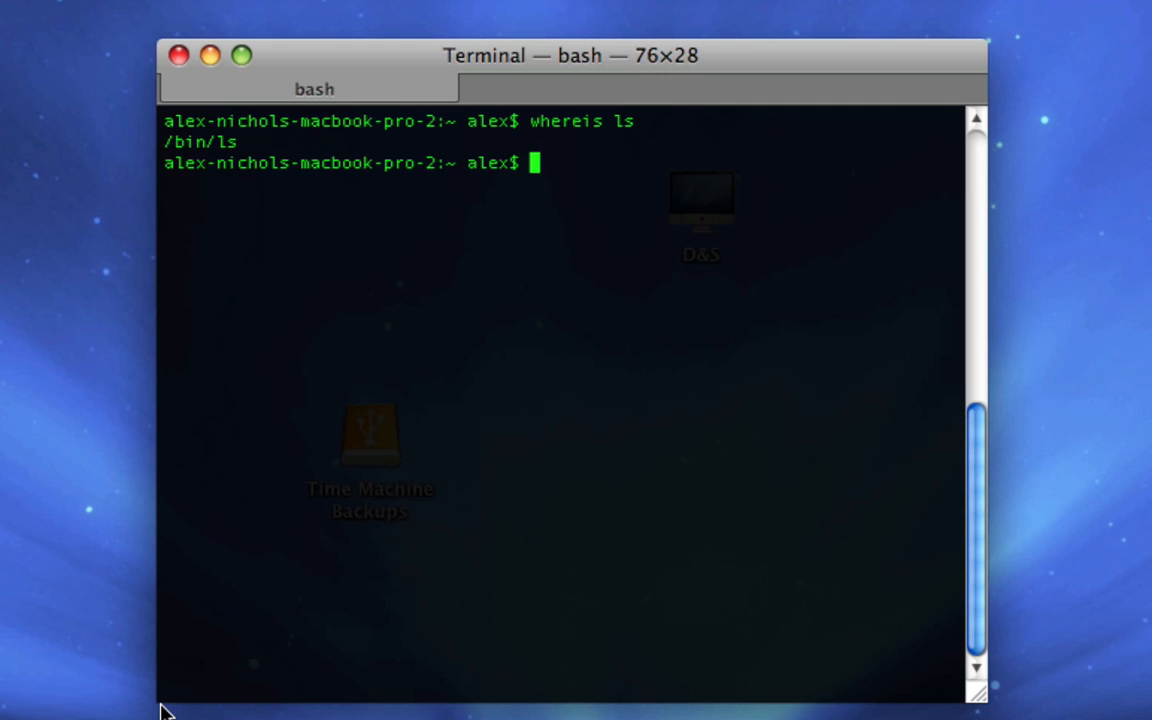
{"action": "mouse_move", "coordinate": [200, 153]}
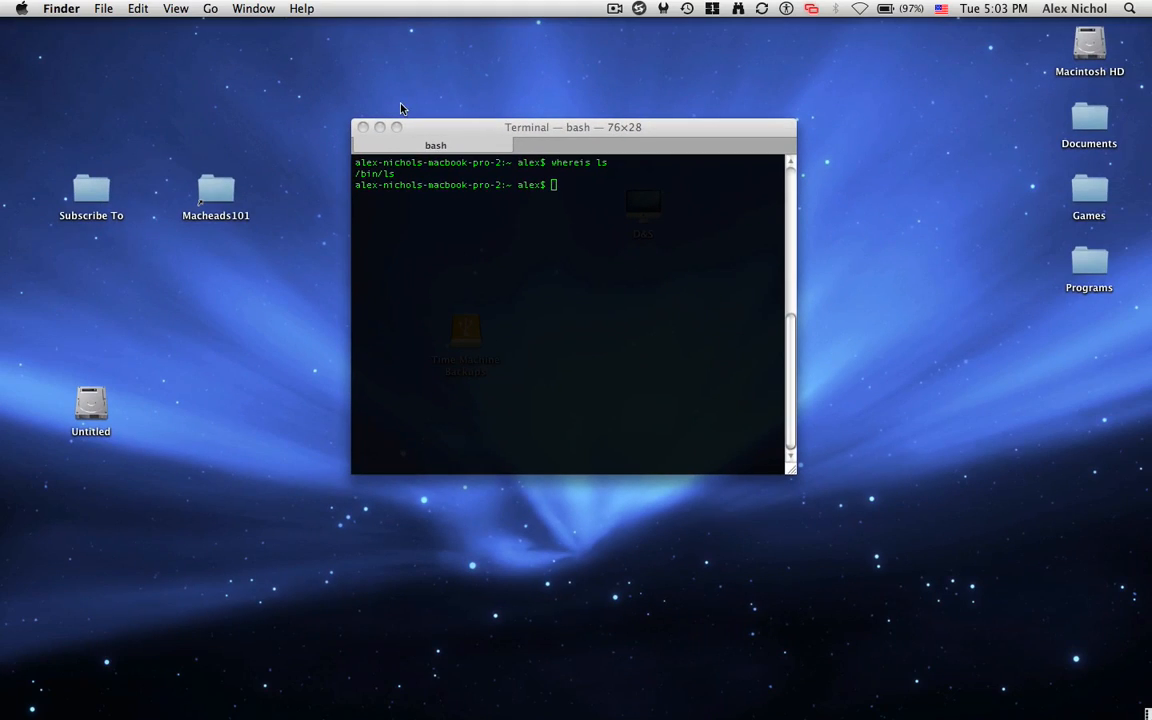
Open a Finder window on Macintosh HD and go to the hidden /bin folder.
{"action": "left_click", "coordinate": [46, 665]}
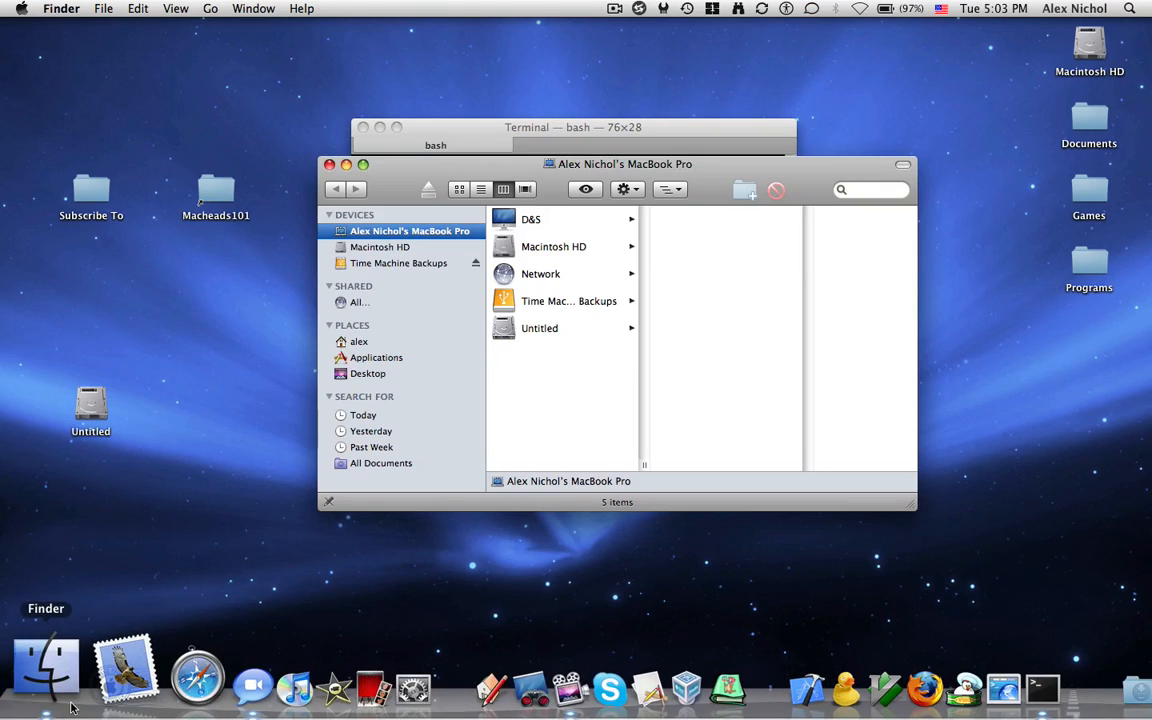
{"action": "left_click", "coordinate": [553, 247]}
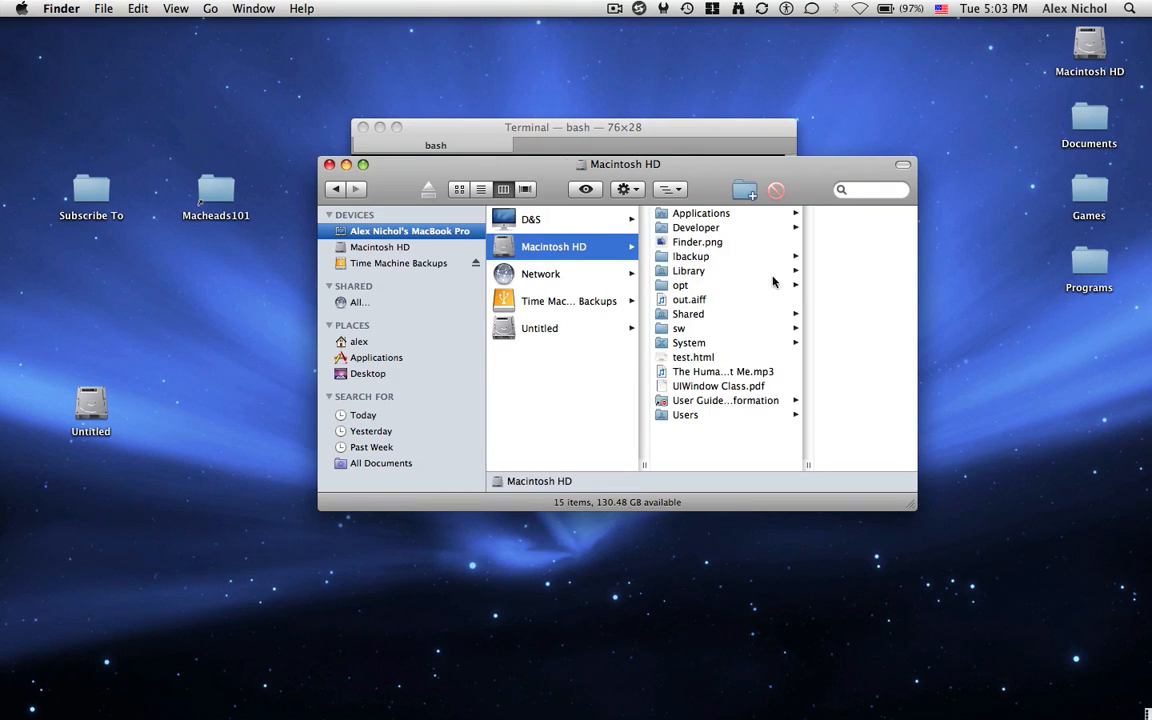
{"action": "mouse_move", "coordinate": [743, 463]}
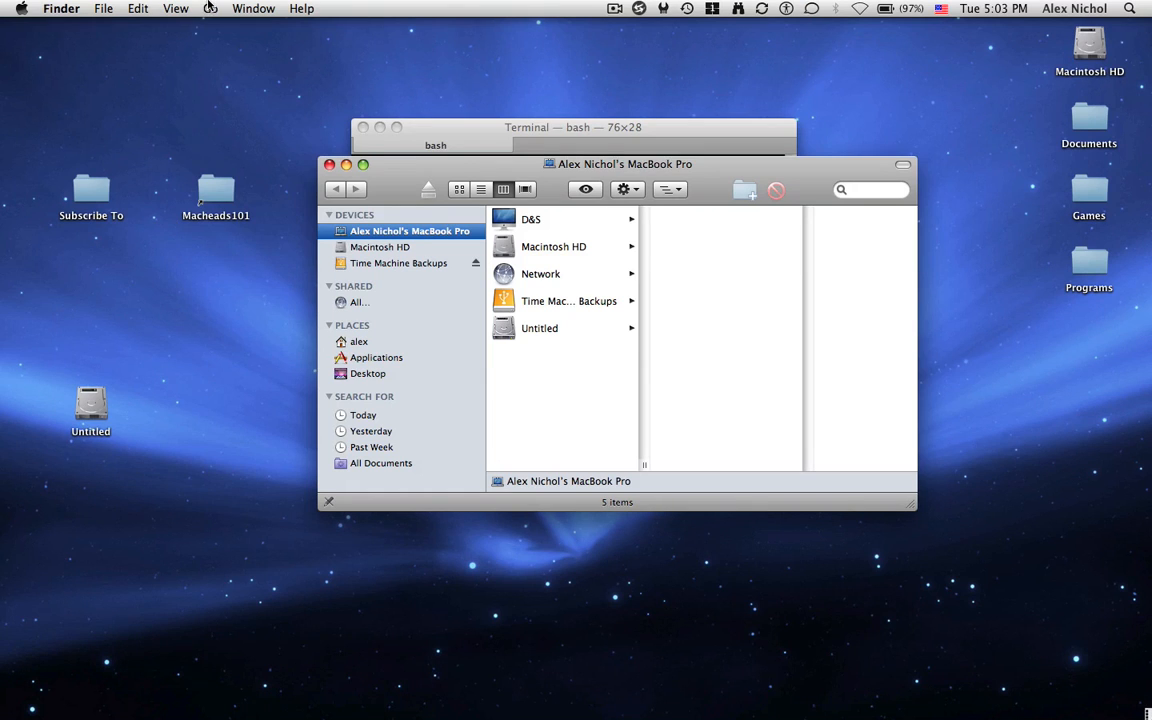
{"action": "left_click", "coordinate": [210, 8]}
{"action": "type", "text": "/b"}
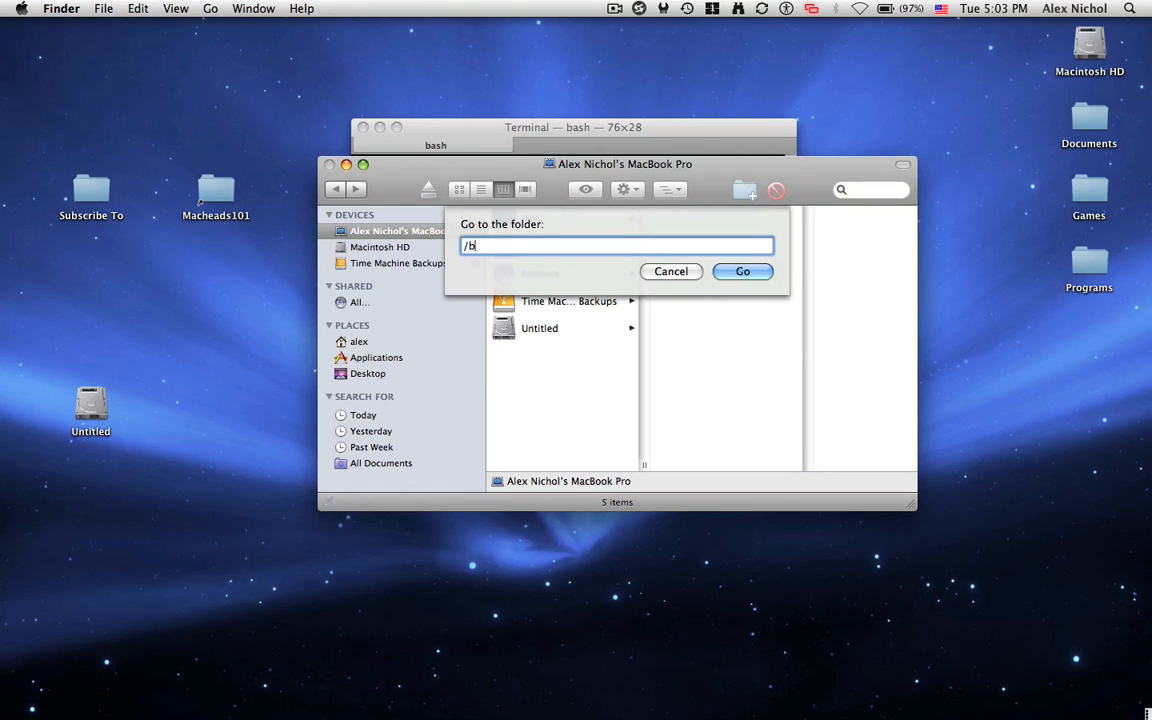
{"action": "left_click", "coordinate": [742, 271]}
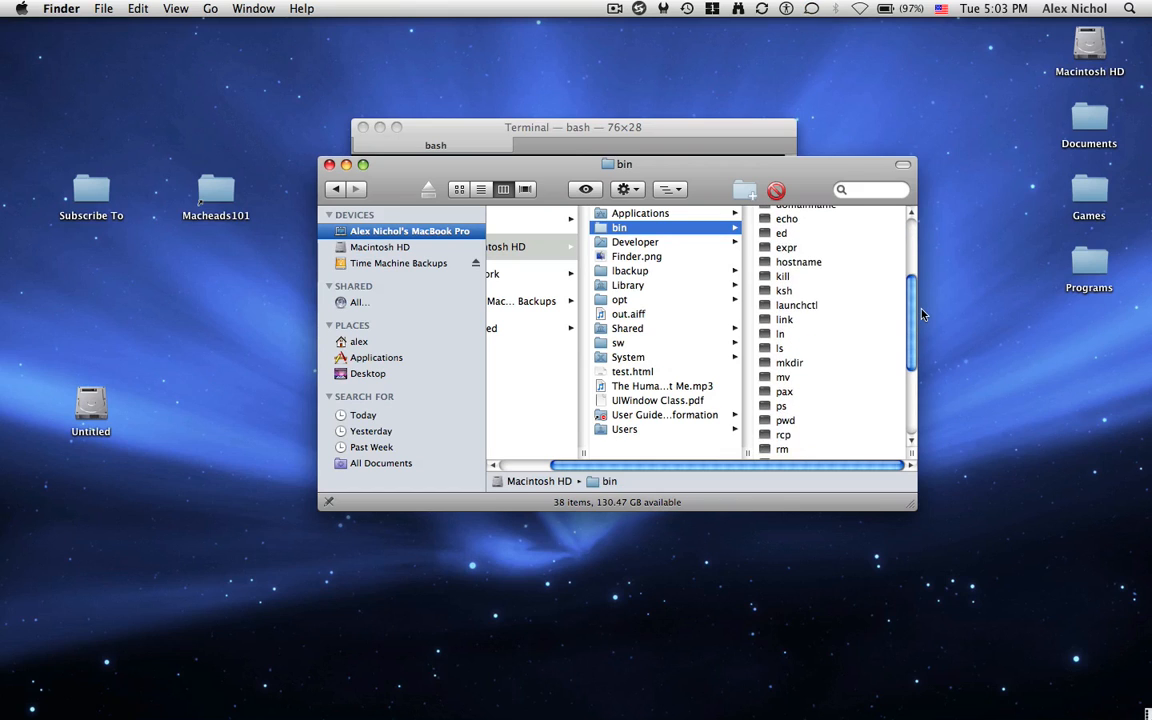
{"action": "mouse_move", "coordinate": [896, 318]}
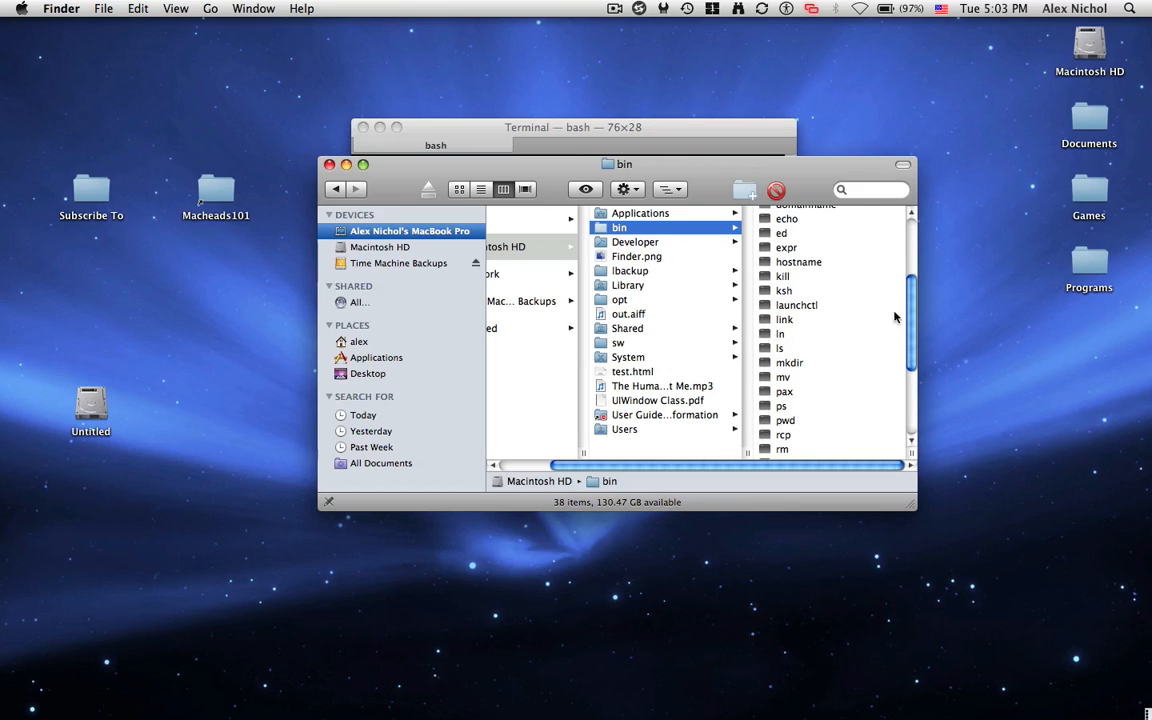
Show the ls file's details: a 72 KB Unix executable created 11/11/08.
{"action": "left_click", "coordinate": [780, 348]}
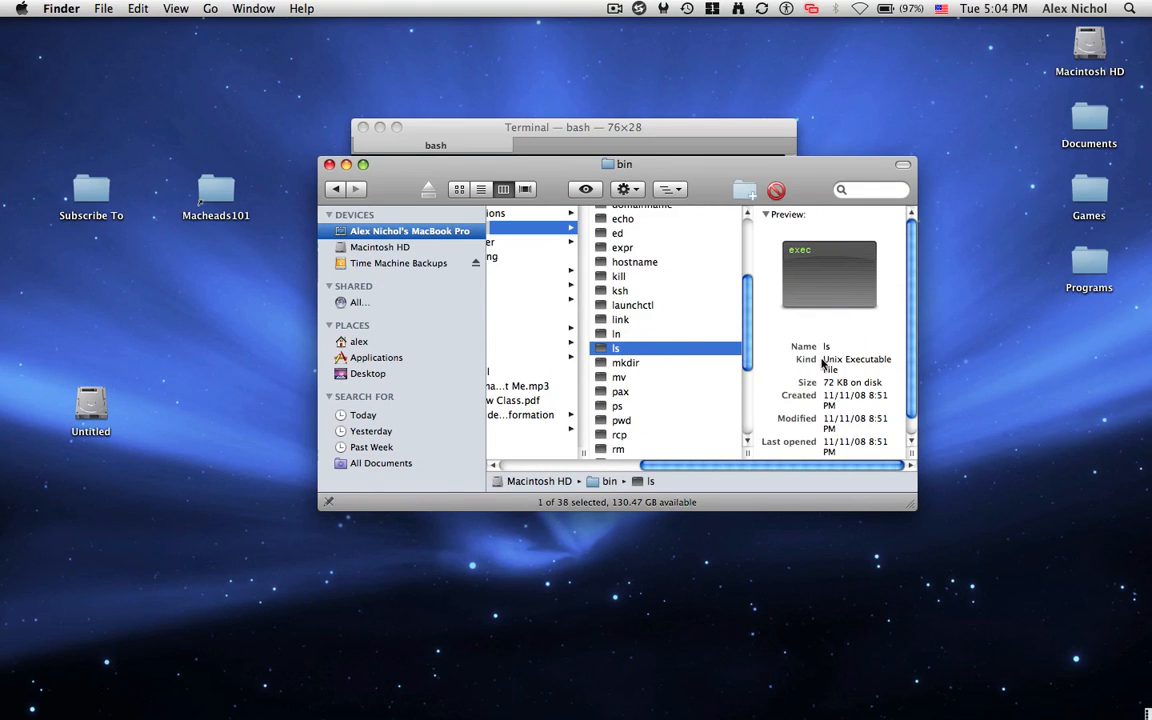
{"action": "mouse_move", "coordinate": [866, 372]}
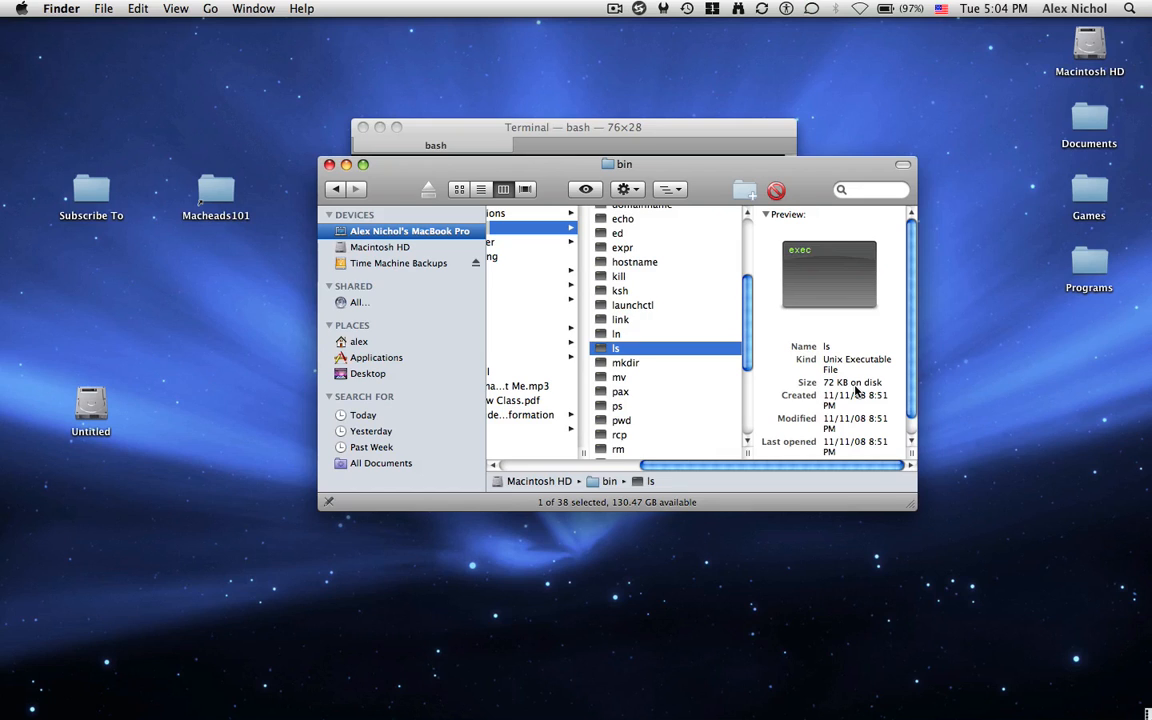
{"action": "mouse_move", "coordinate": [665, 368]}
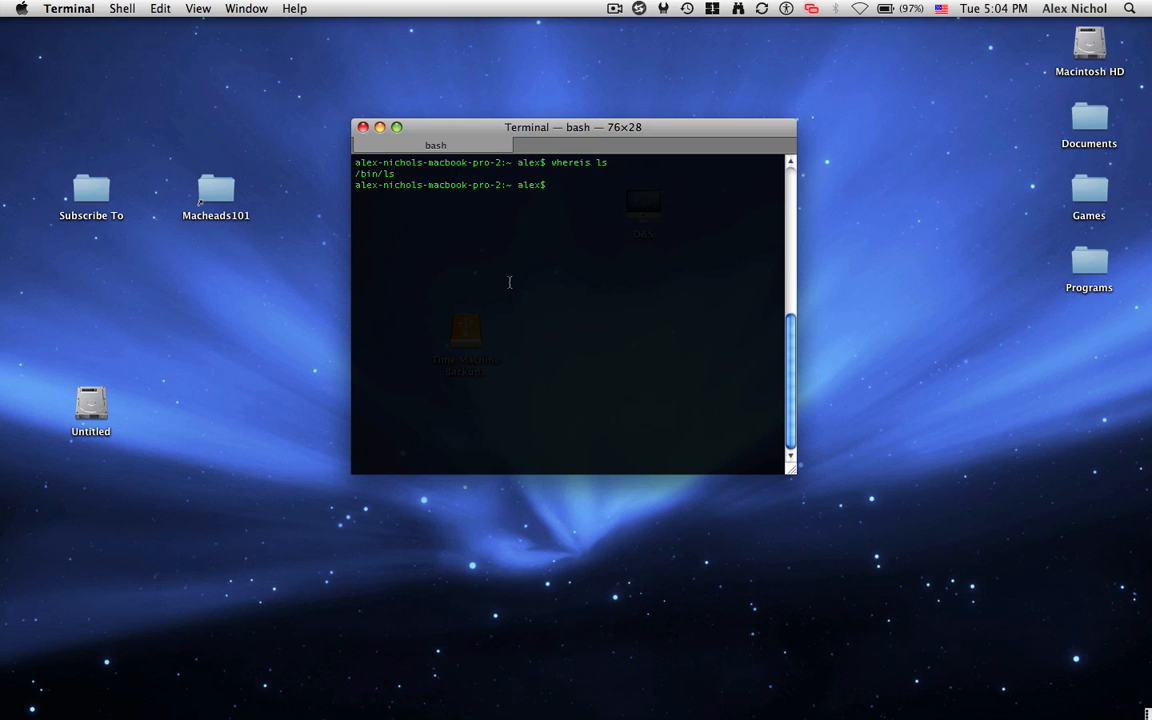
{"action": "mouse_move", "coordinate": [152, 594]}
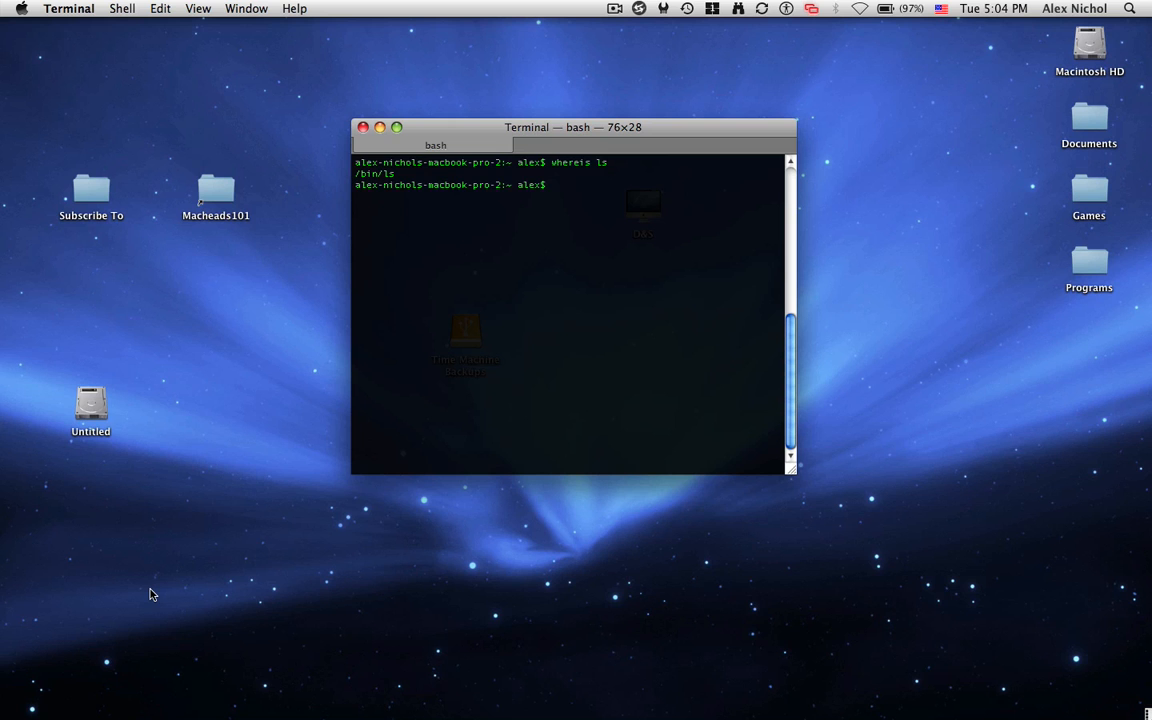
Print $PATH directories like /sw/bin and /usr/bin, then begin an apt-get install command.
{"action": "type", "text": "echo $"}
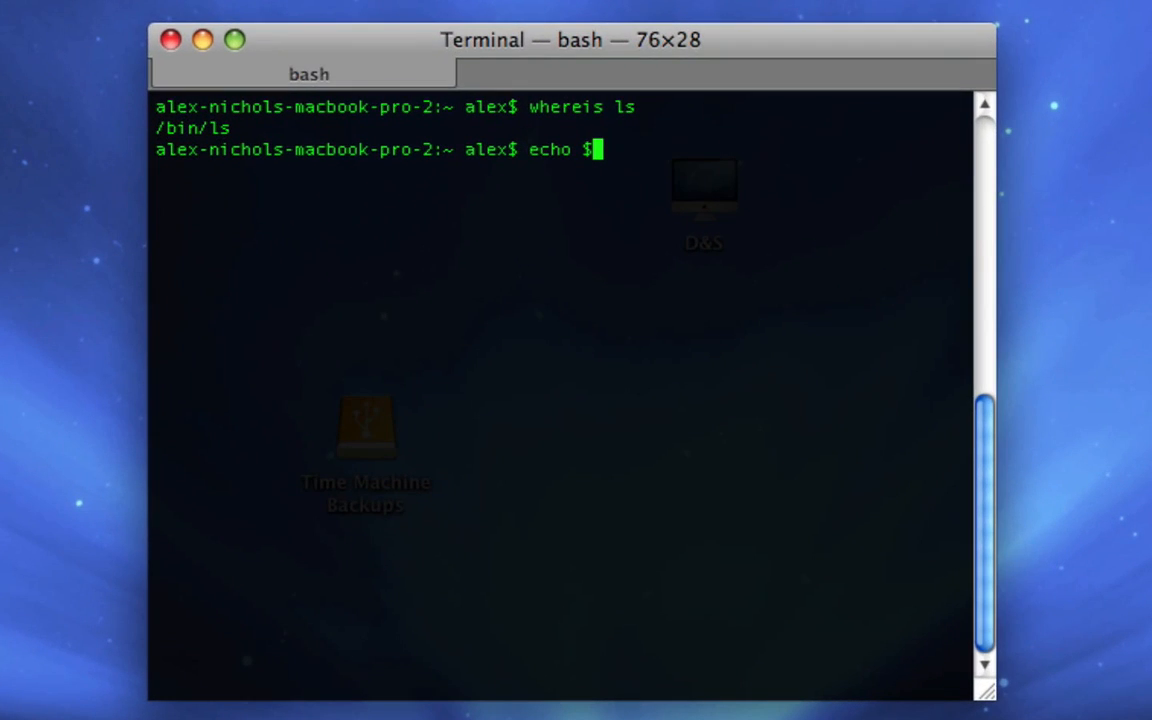
{"action": "type", "text": "PATH"}
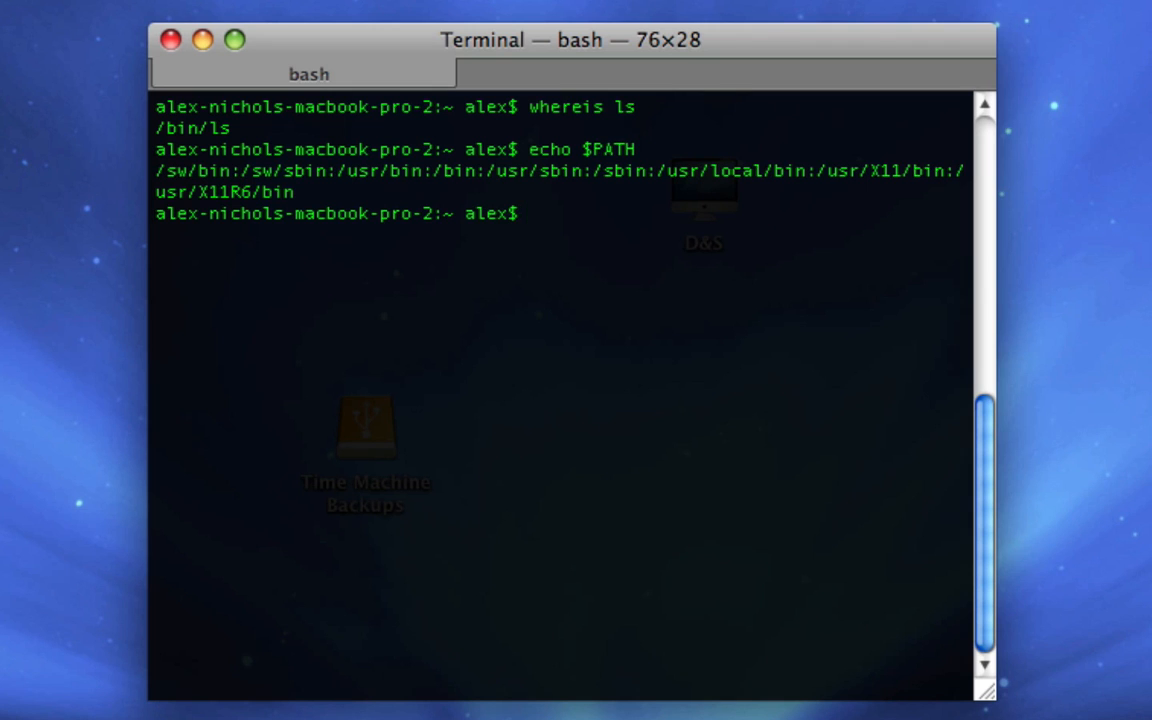
{"action": "mouse_move", "coordinate": [197, 240]}
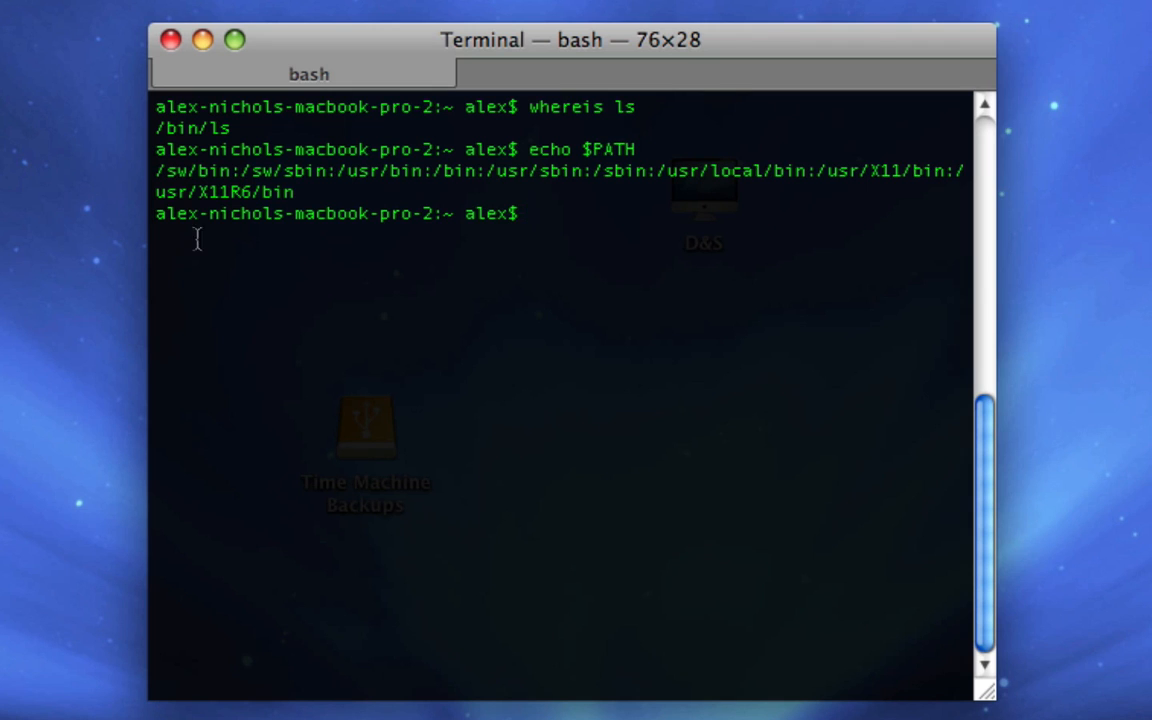
{"action": "mouse_move", "coordinate": [250, 167]}
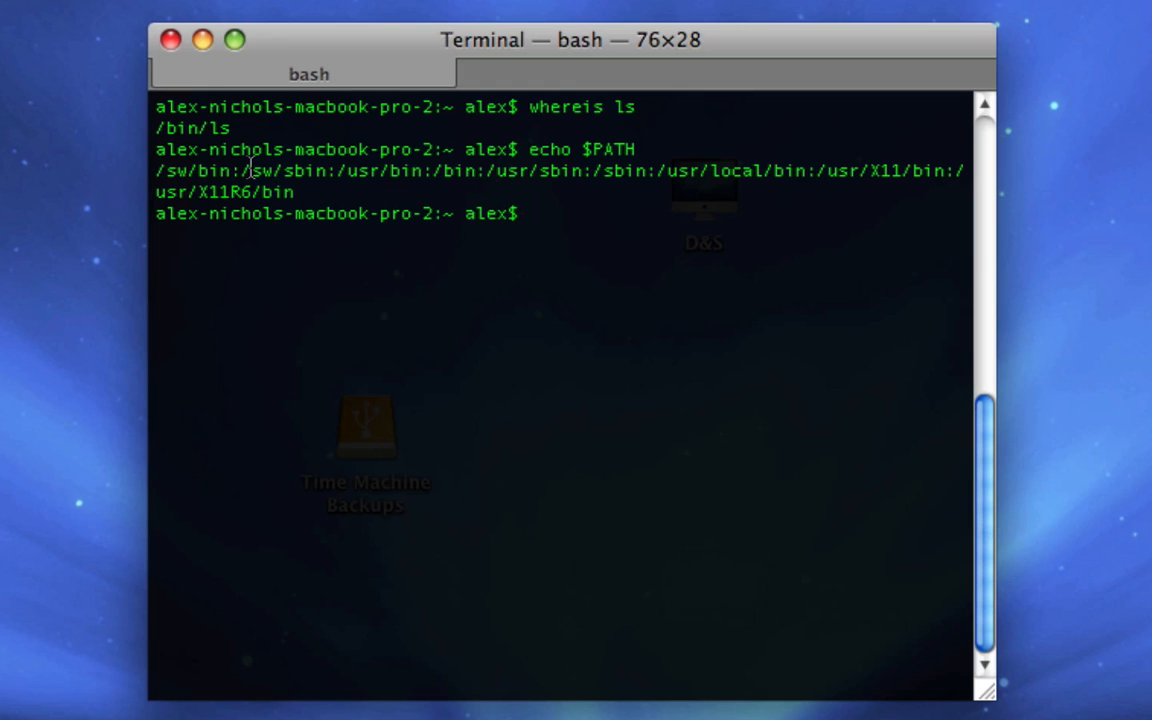
{"action": "mouse_move", "coordinate": [343, 175]}
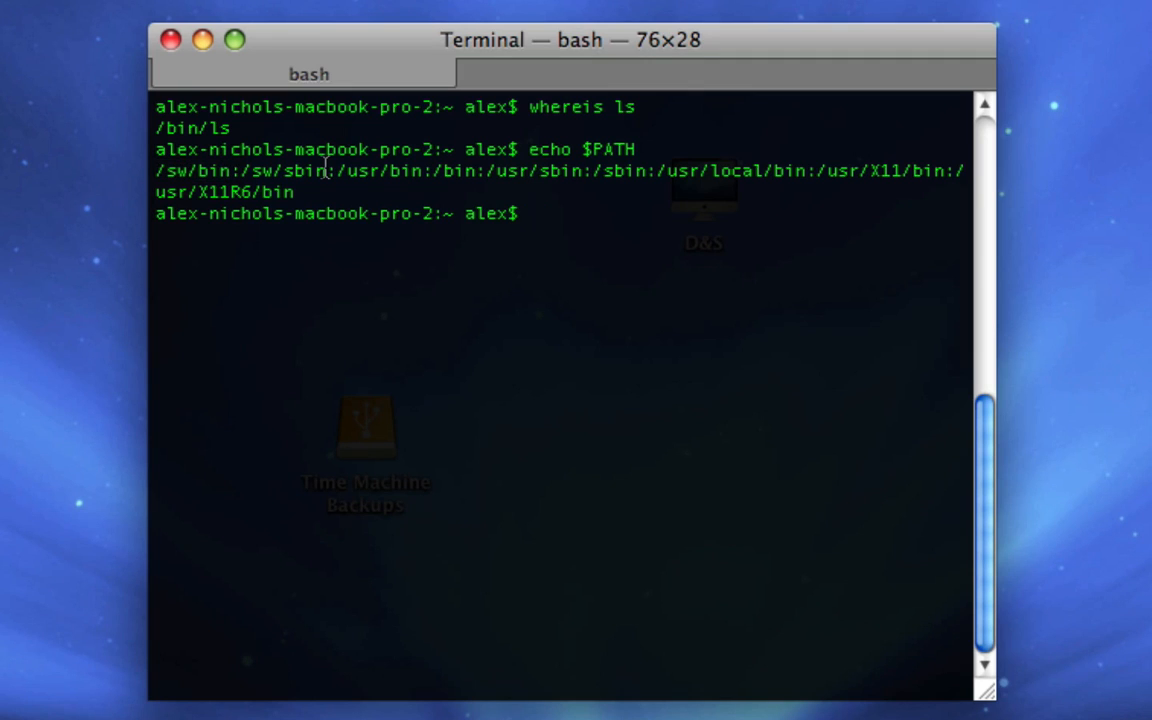
{"action": "type", "text": "apt-get"}
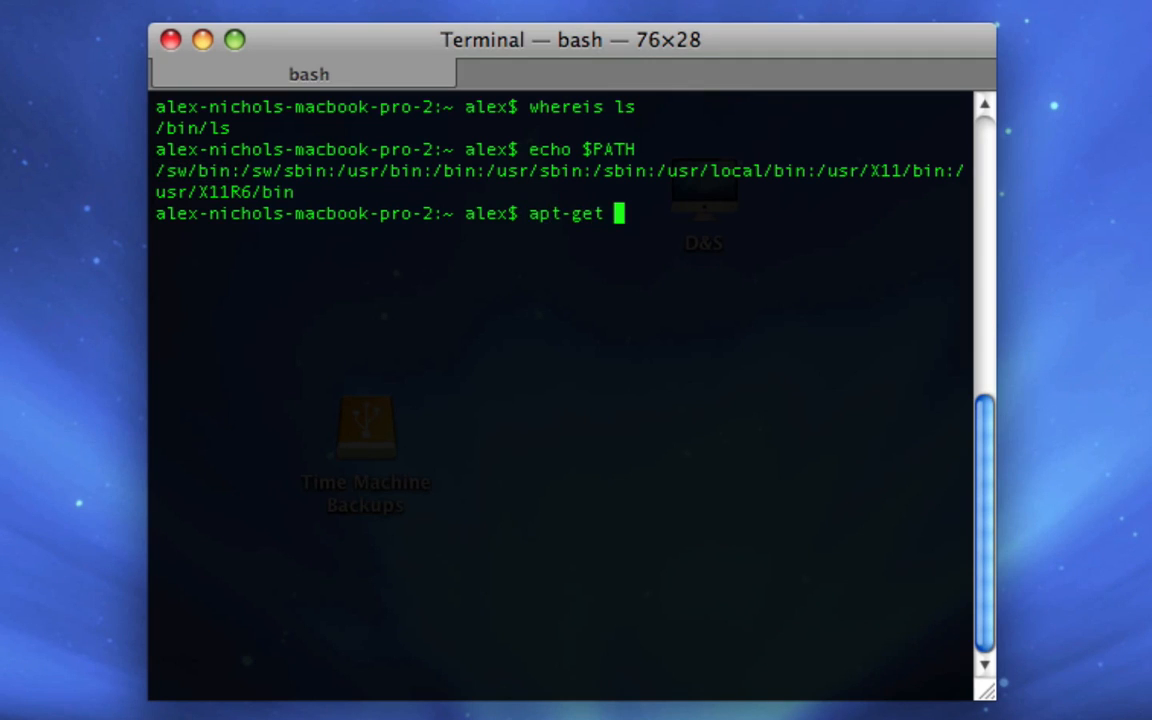
{"action": "type", "text": "ins"}
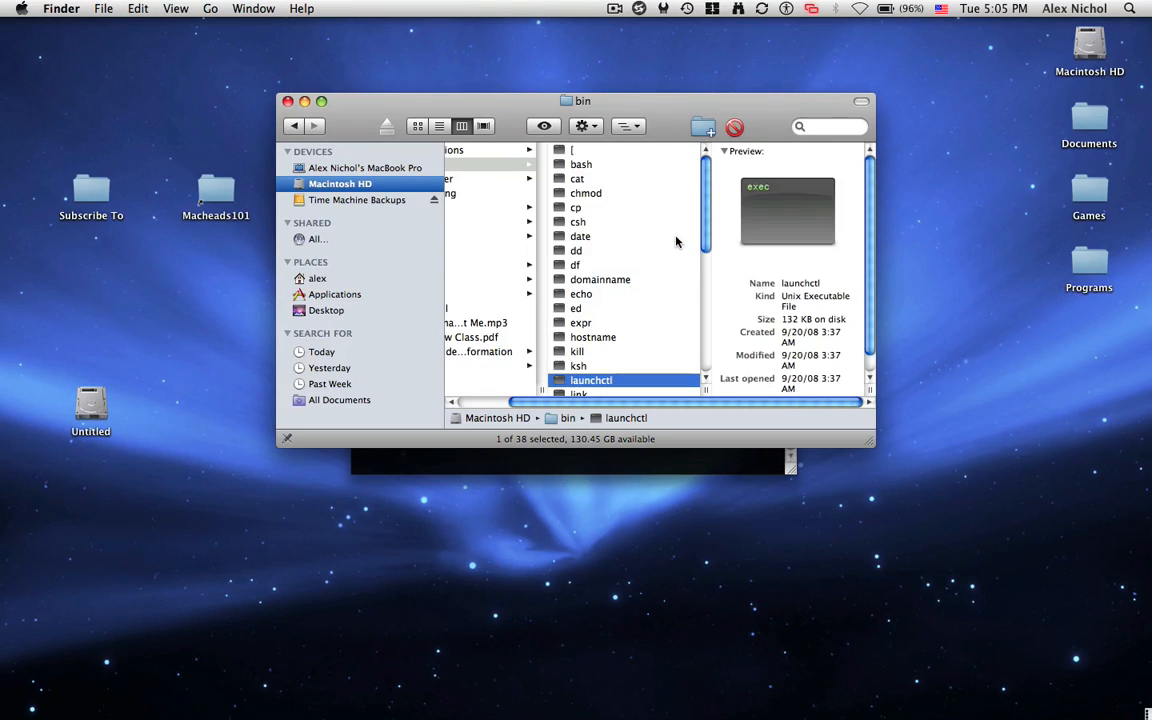
Move list_all_my_files from the desktop into bin with admin authentication, making 39 items.
{"action": "scroll", "scroll_direction": "down", "scroll_amount": 3}
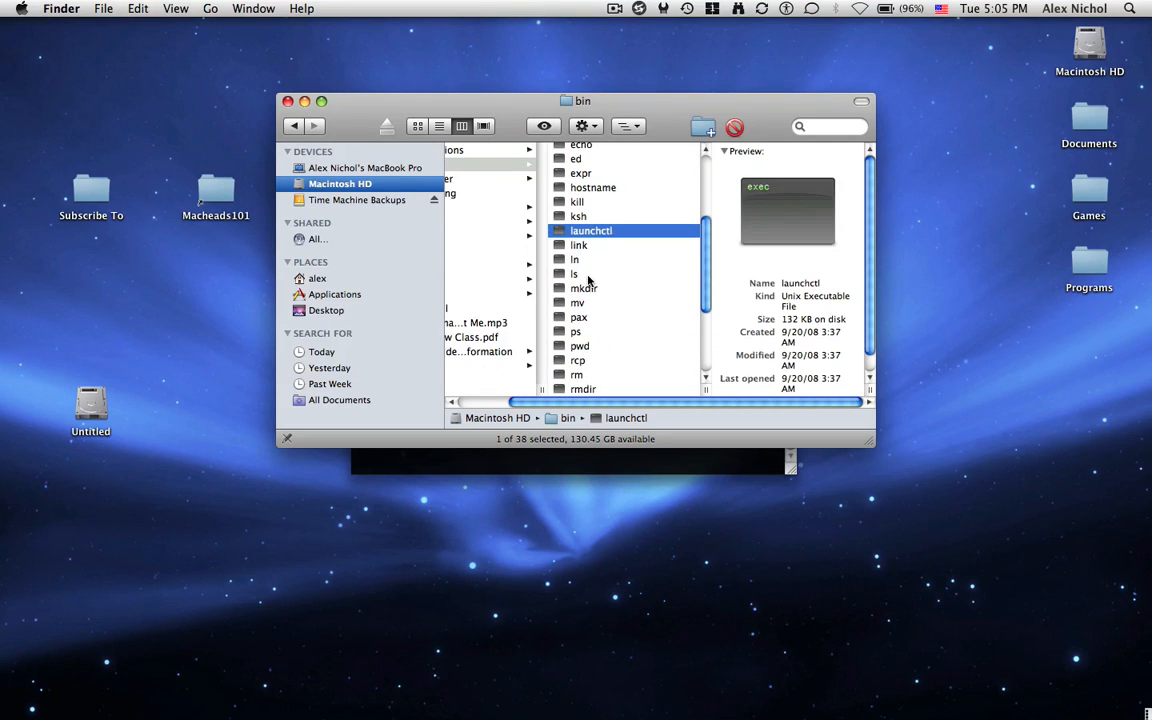
{"action": "left_click", "coordinate": [574, 273]}
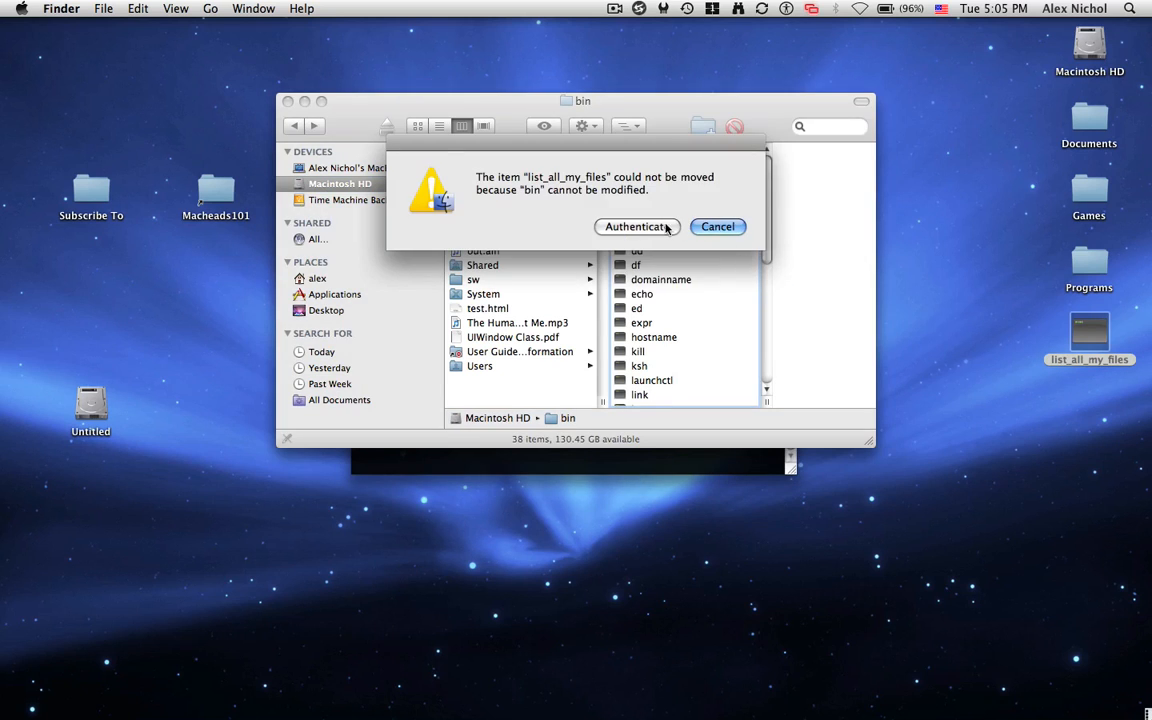
{"action": "left_click", "coordinate": [636, 226]}
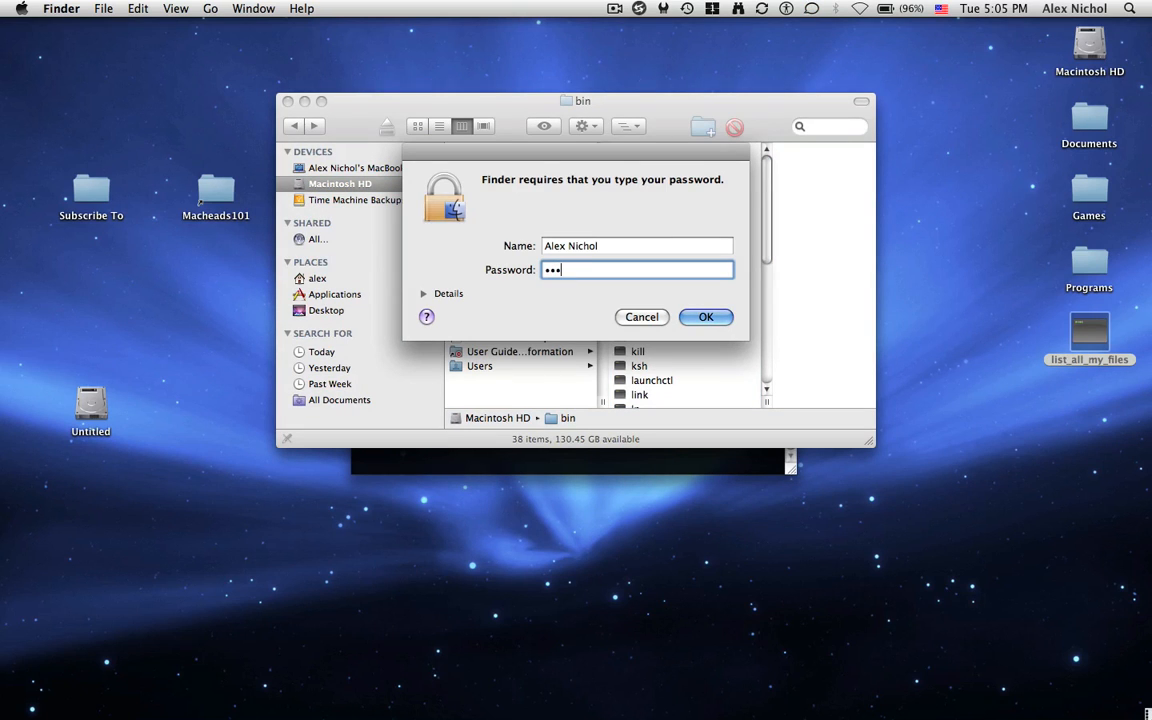
{"action": "left_click", "coordinate": [705, 316]}
{"action": "type", "text": "list"}
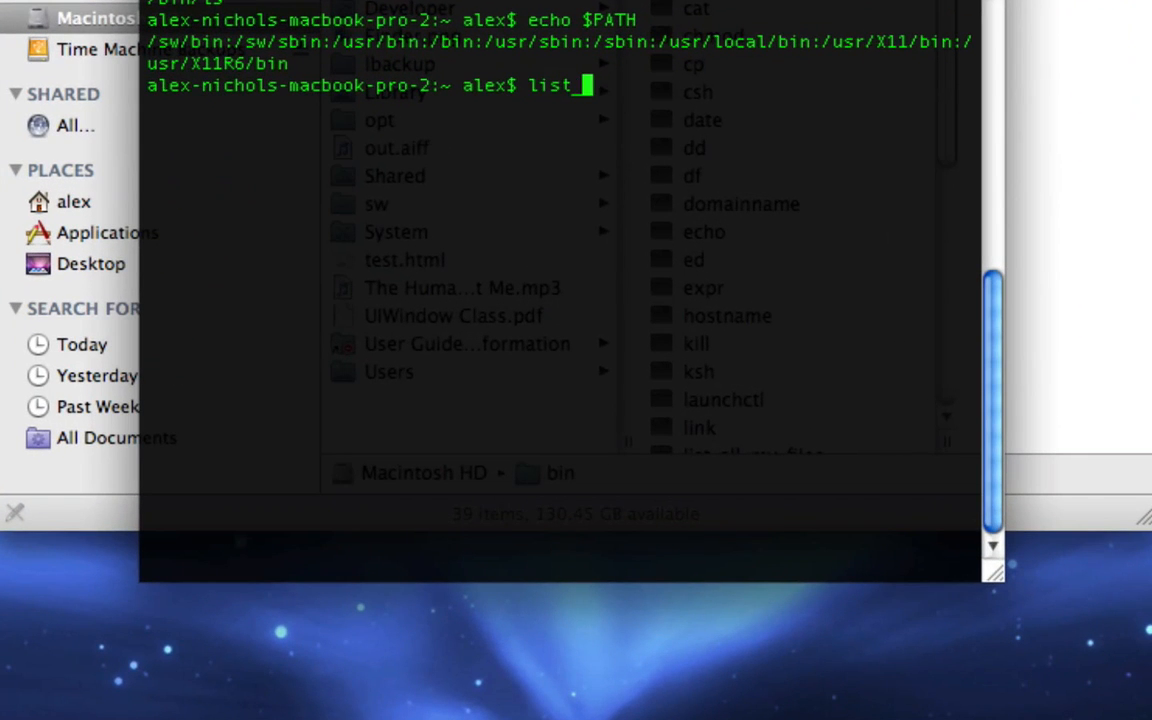
Run list_all_my_files to print the disk's top-level contents, then bring Finder forward.
{"action": "type", "text": "_all_my_fi"}
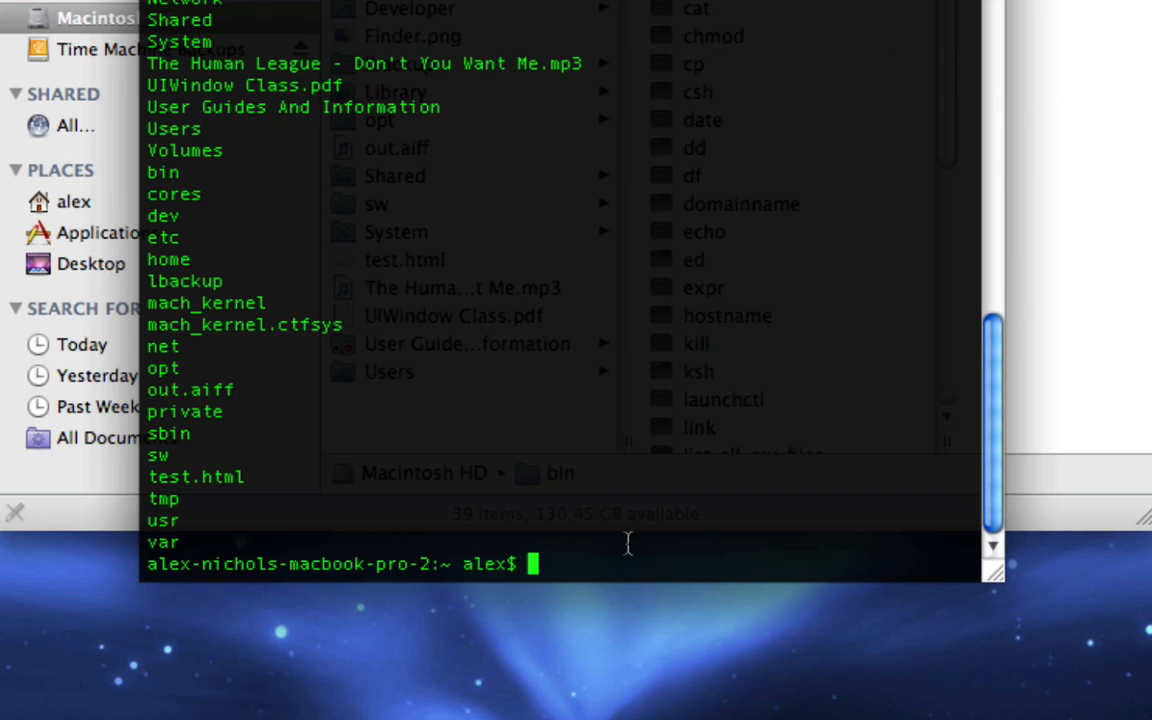
{"action": "left_click", "coordinate": [703, 287]}
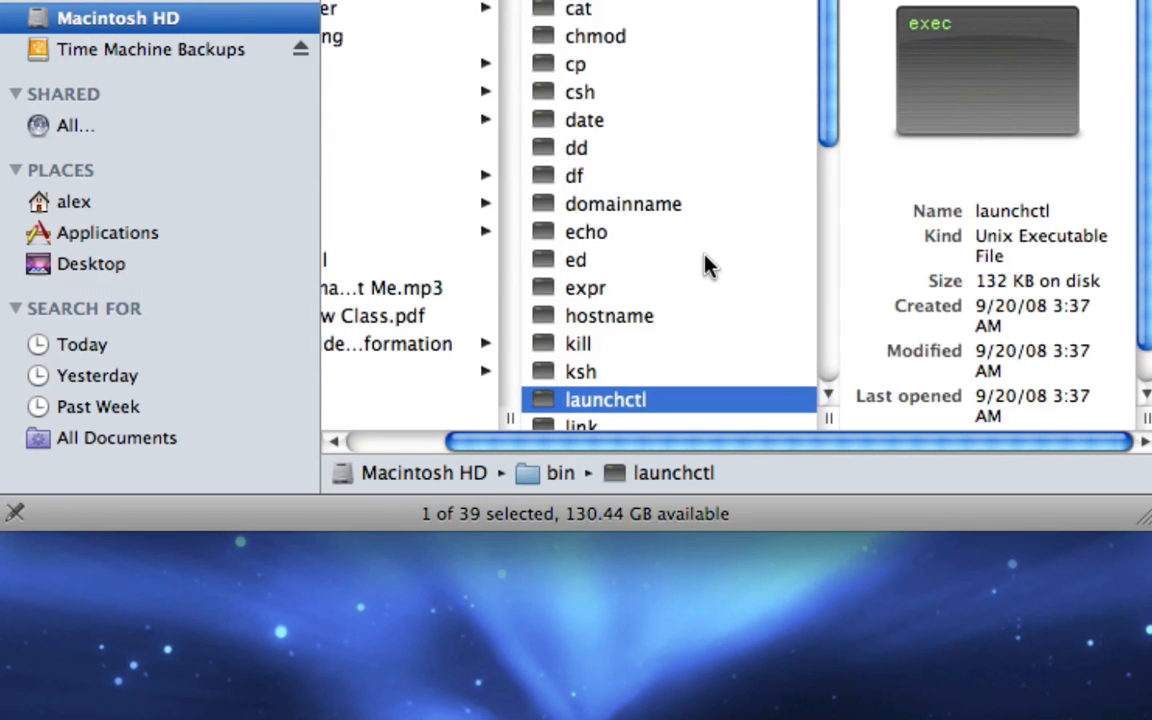
Trash list_all_my_files from bin using the admin password, restoring 38 items.
{"action": "scroll", "scroll_direction": "down", "scroll_amount": 3}
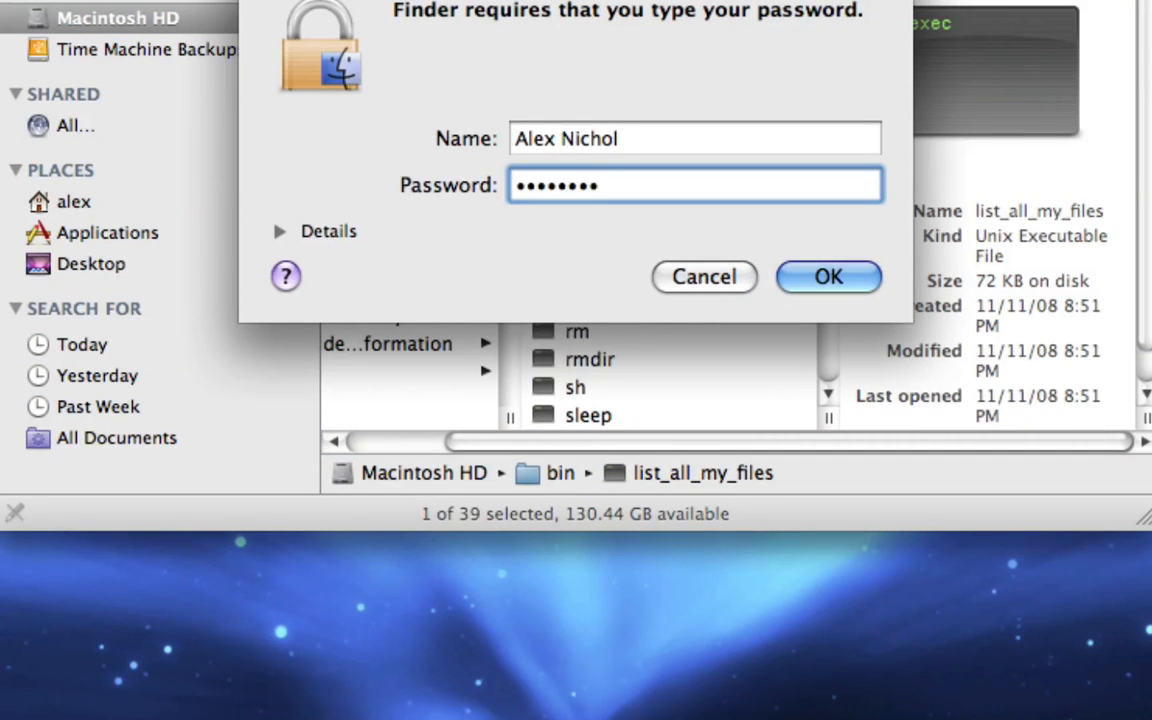
{"action": "left_click", "coordinate": [828, 277]}
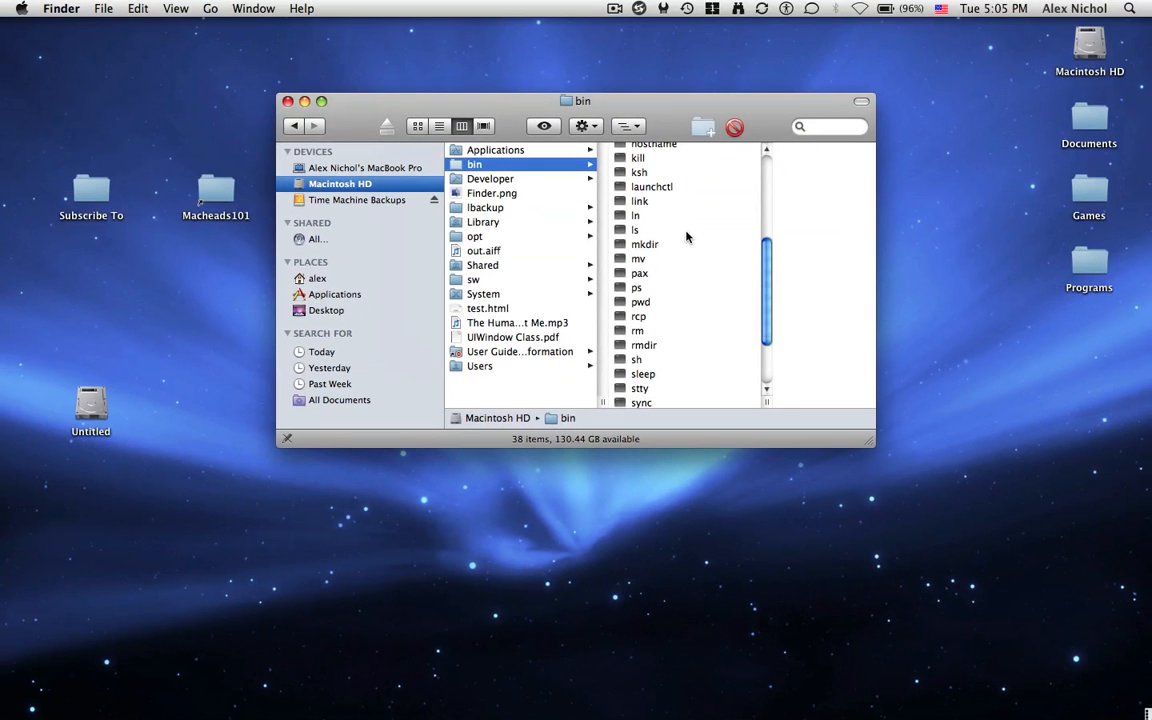
{"action": "scroll", "scroll_direction": "down", "scroll_amount": 3}
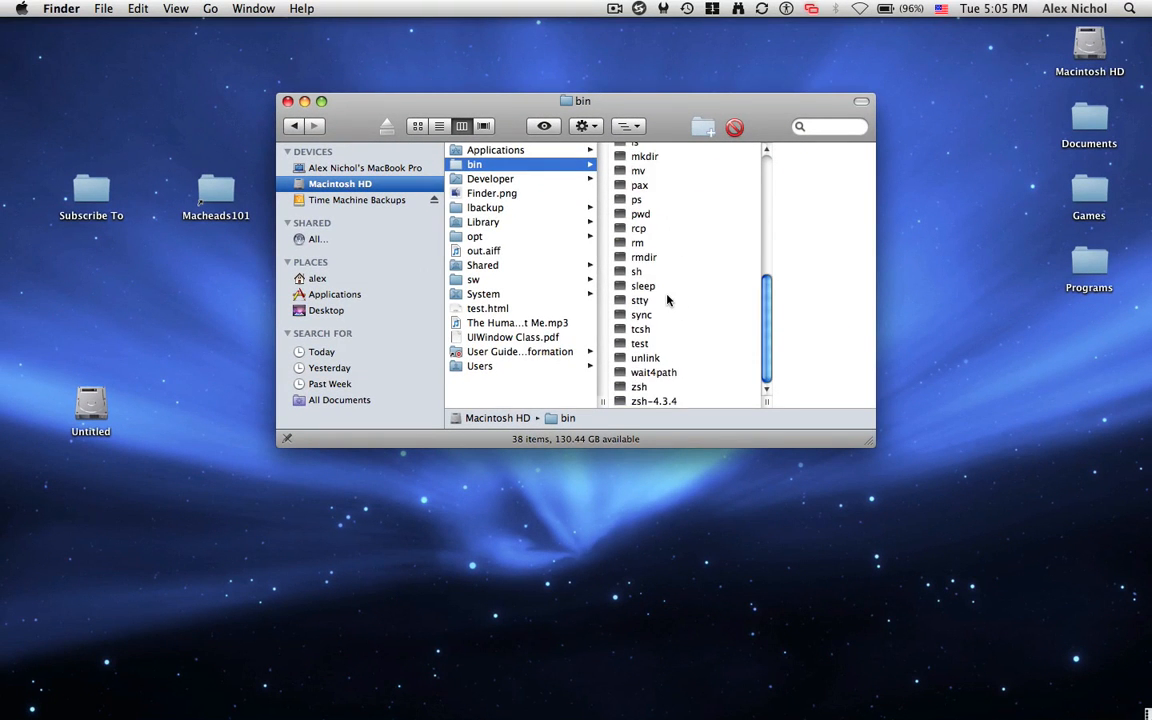
{"action": "left_click", "coordinate": [288, 101]}
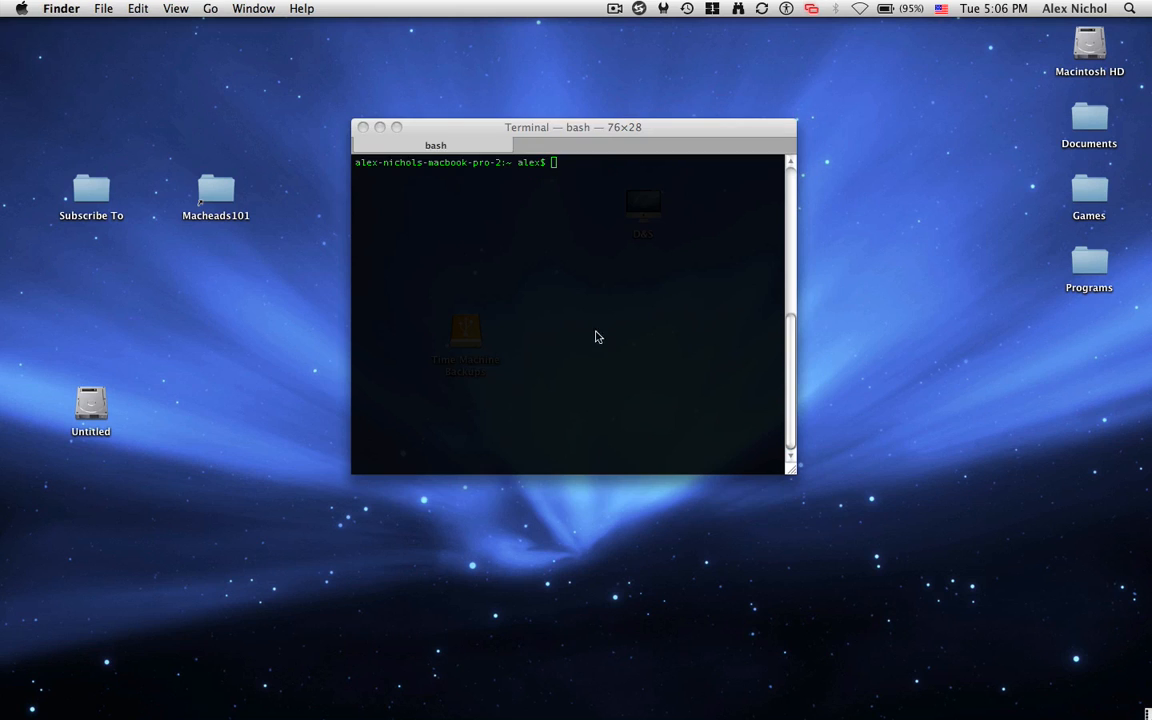
{"action": "mouse_move", "coordinate": [700, 269]}
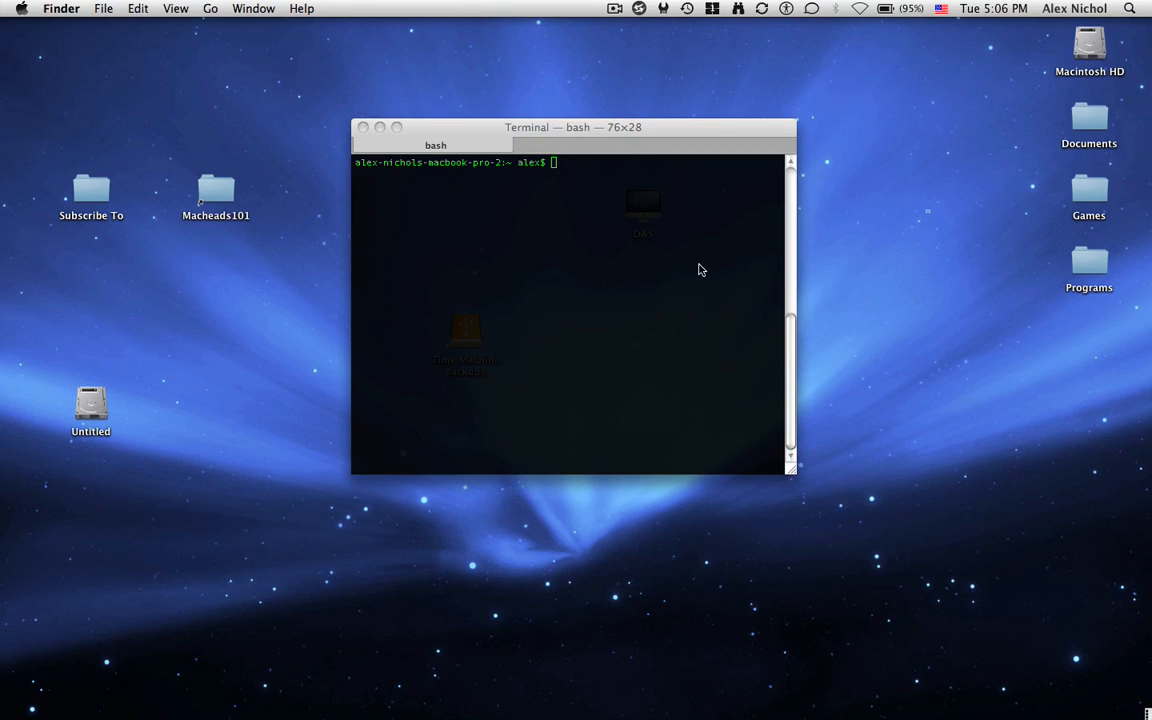